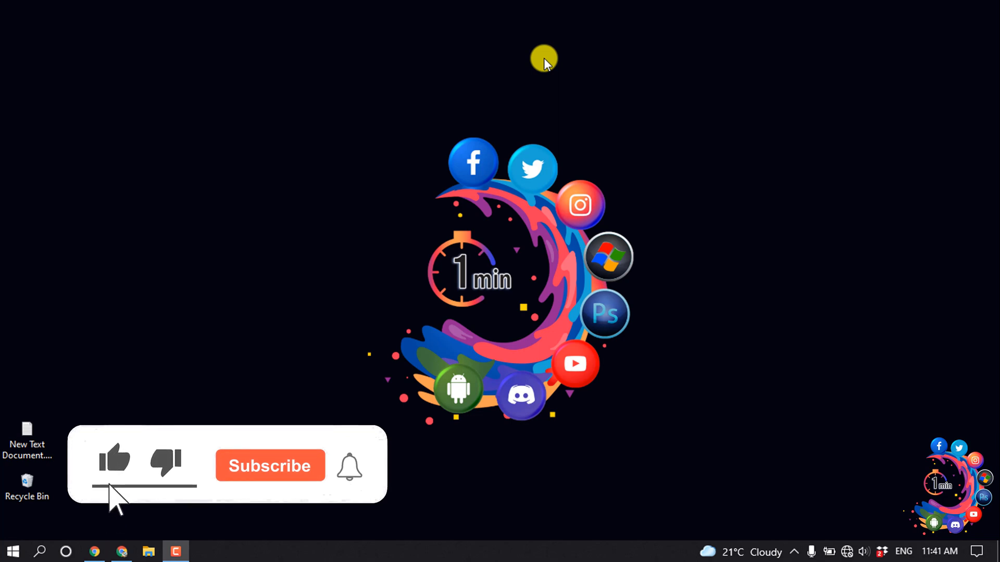
Step: Bring the browser with the cPanel home page to the front from the taskbar
left_click(269, 465)
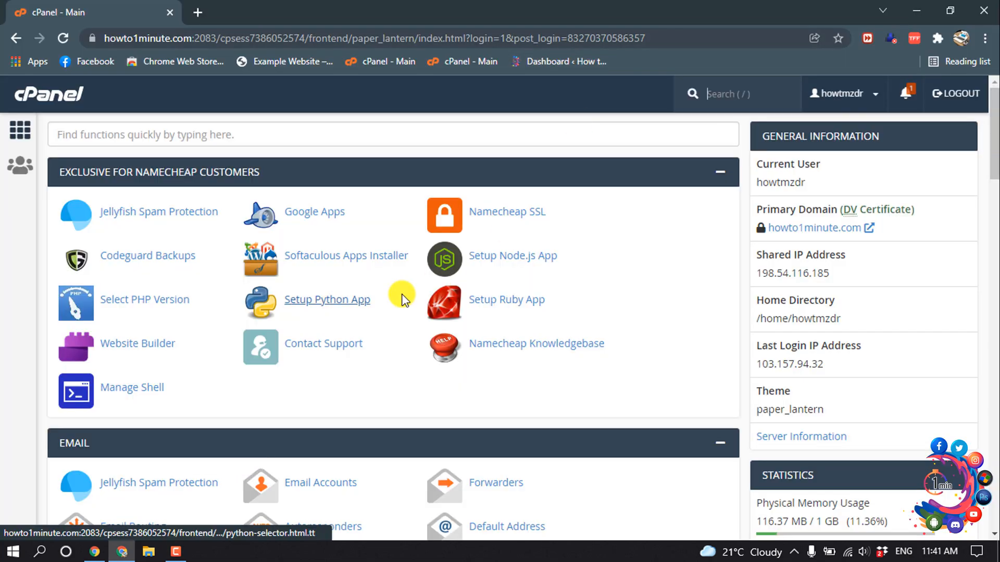
Step: Enter the public_html folder in File Manager and locate wp-config.php among the WordPress files
scroll("down", 3)
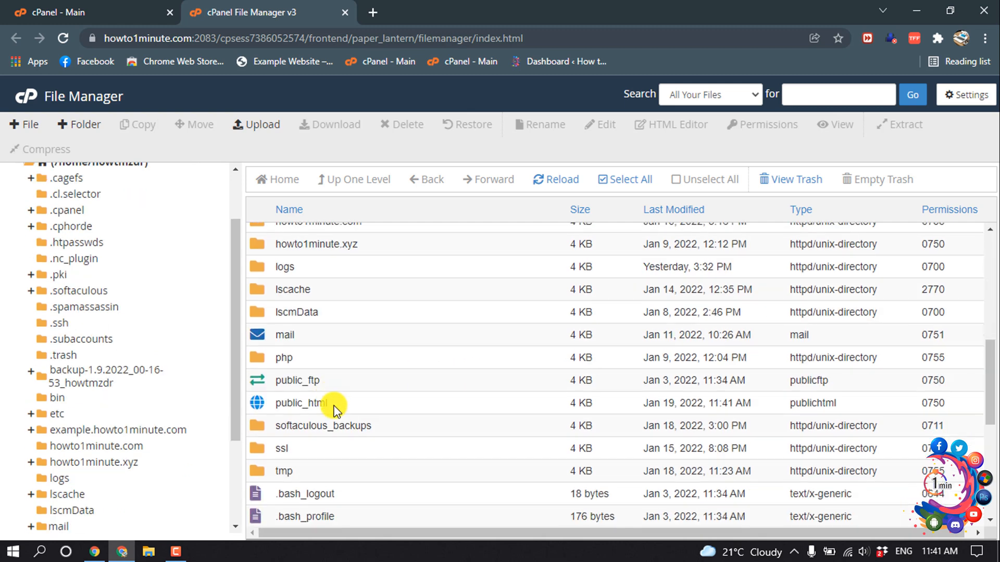
scroll("down", 3)
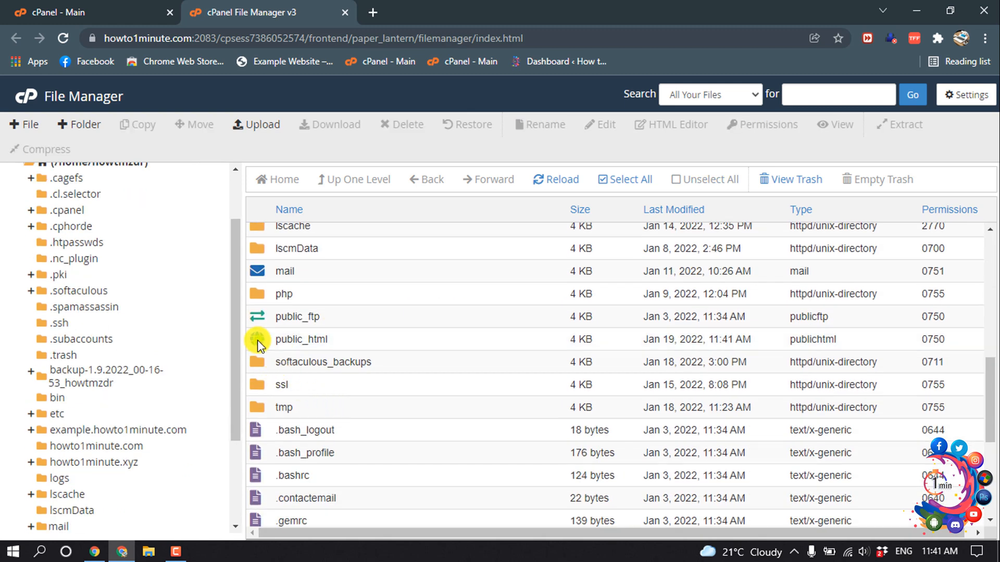
double_click(300, 339)
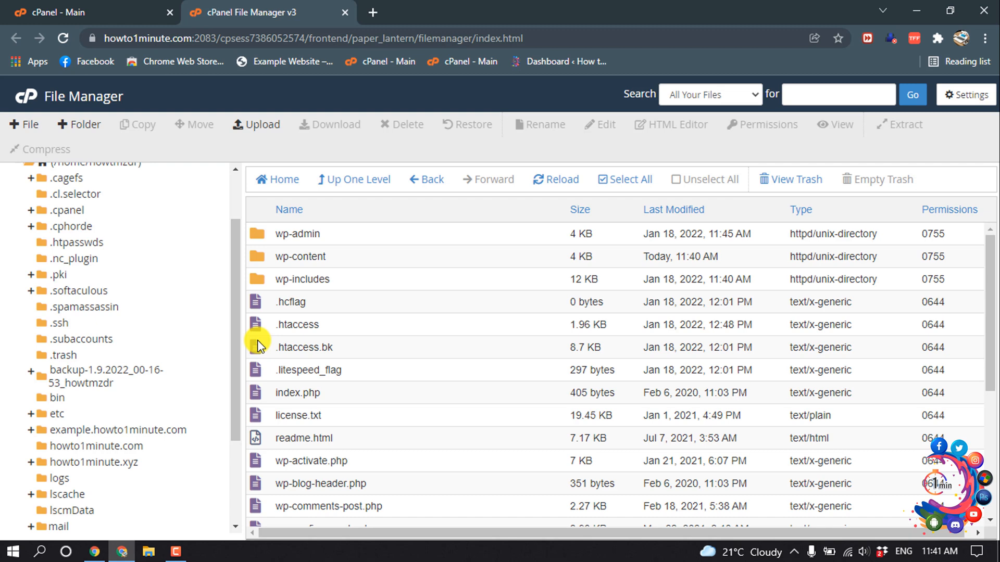
mouse_move(343, 417)
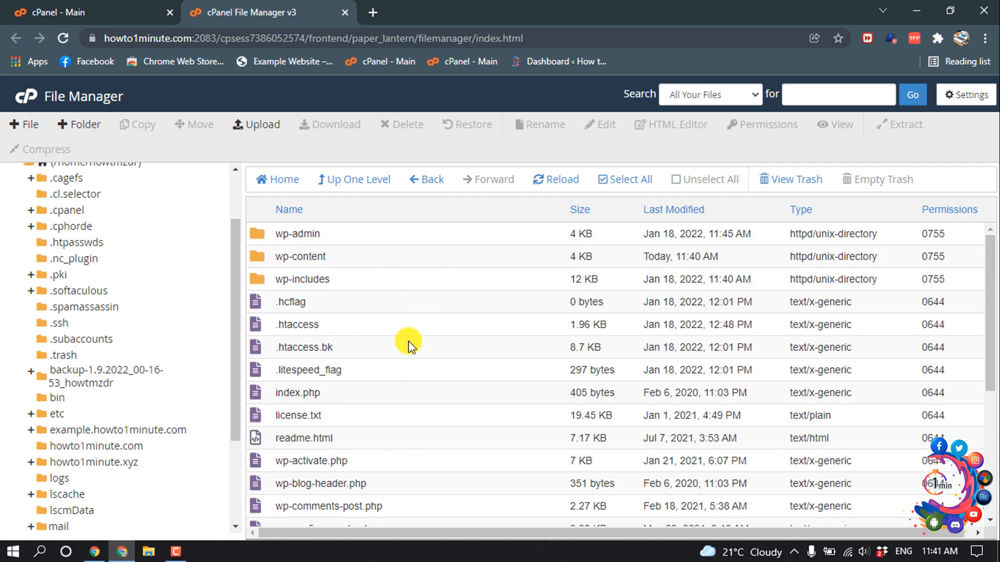
scroll("down", 3)
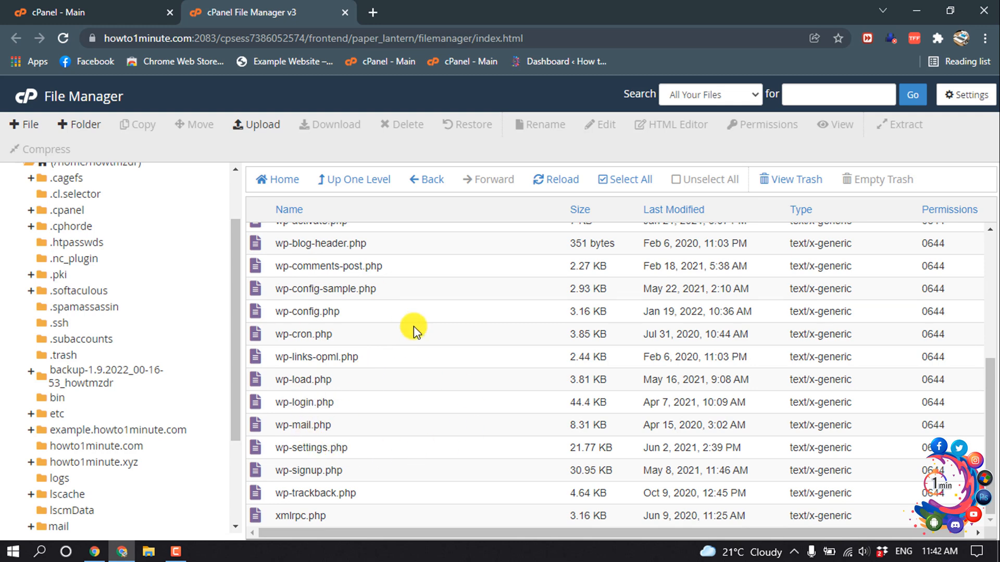
mouse_move(326, 349)
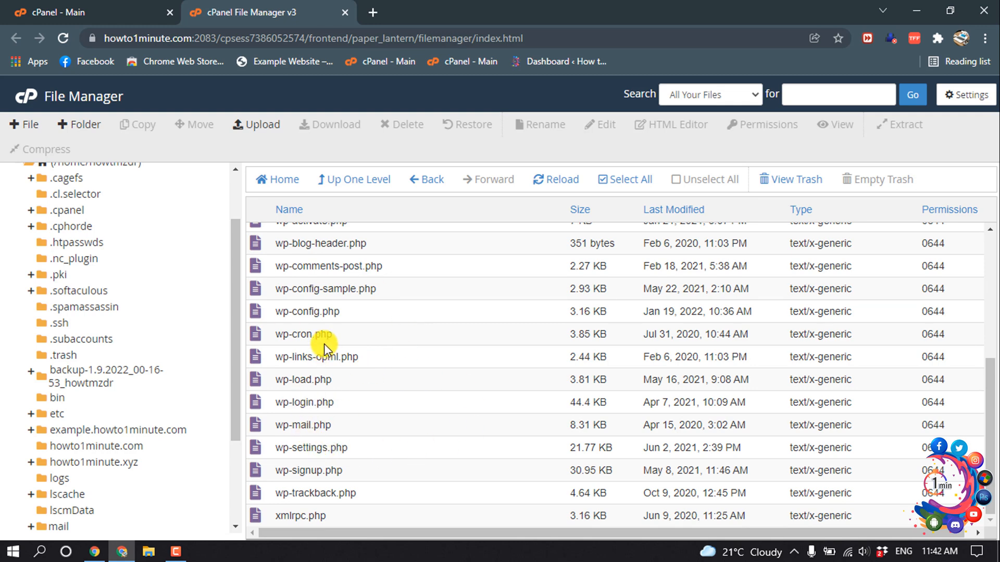
mouse_move(291, 326)
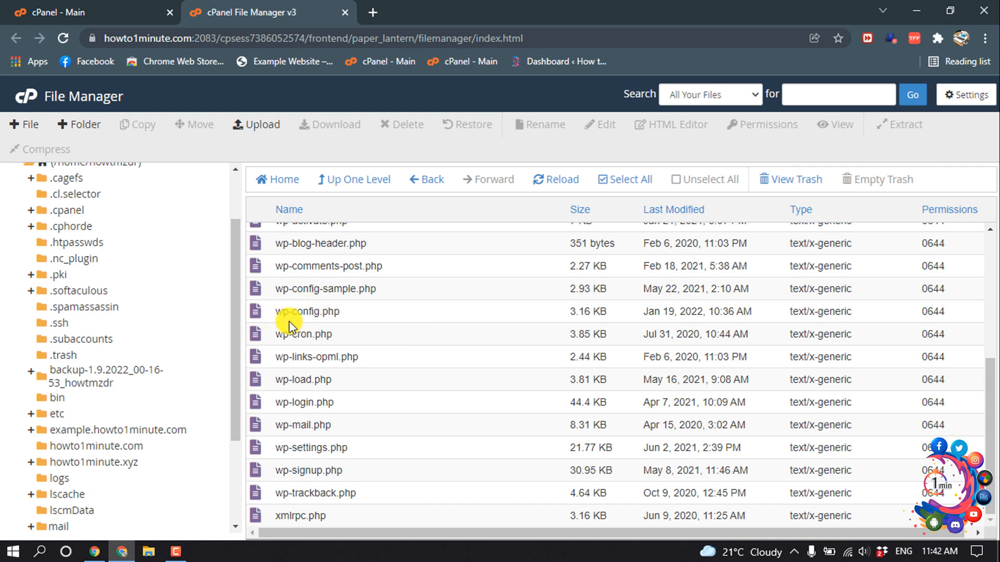
Step: Open wp-config.php in the File Manager editor to read the database name and user
left_click(308, 312)
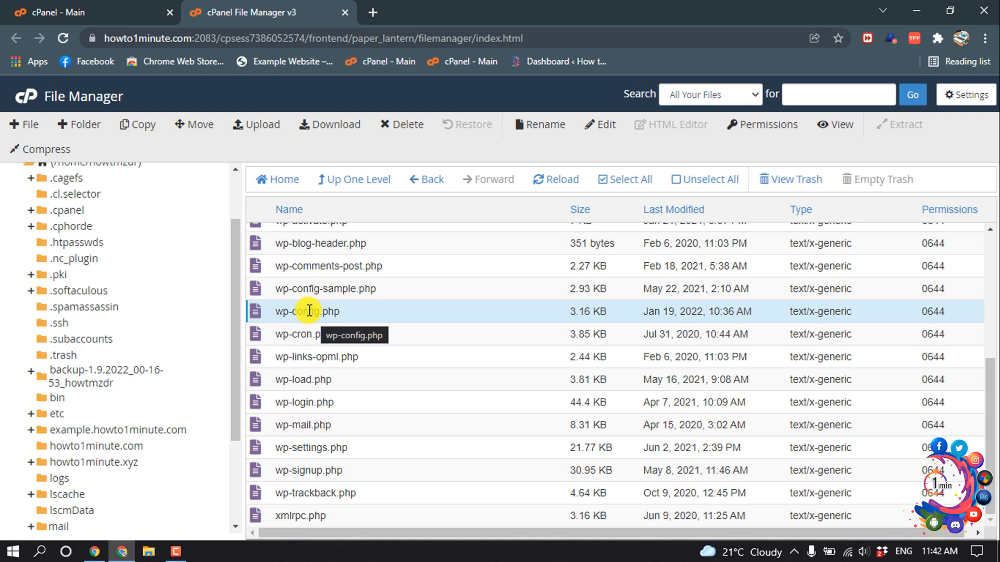
mouse_move(319, 300)
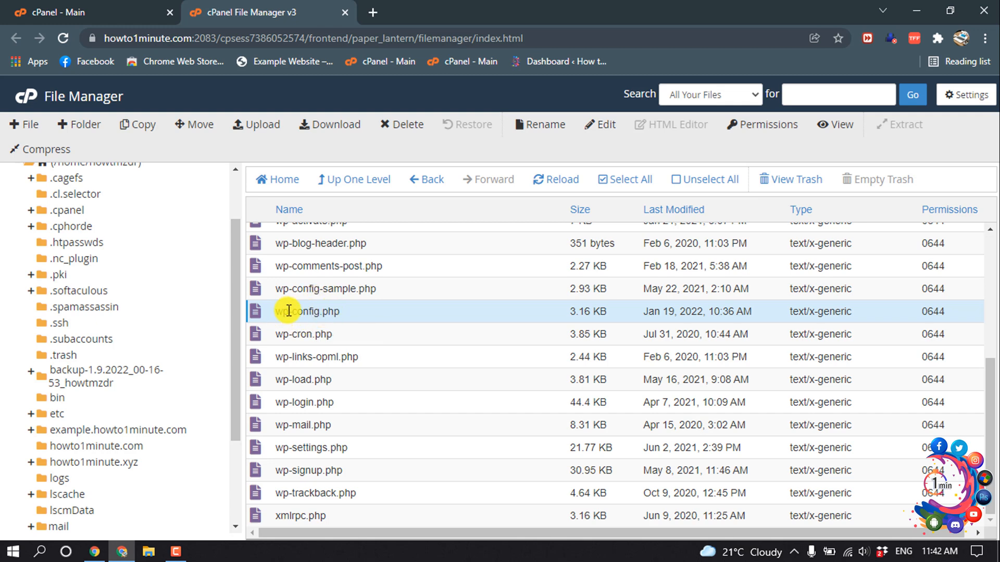
mouse_move(297, 314)
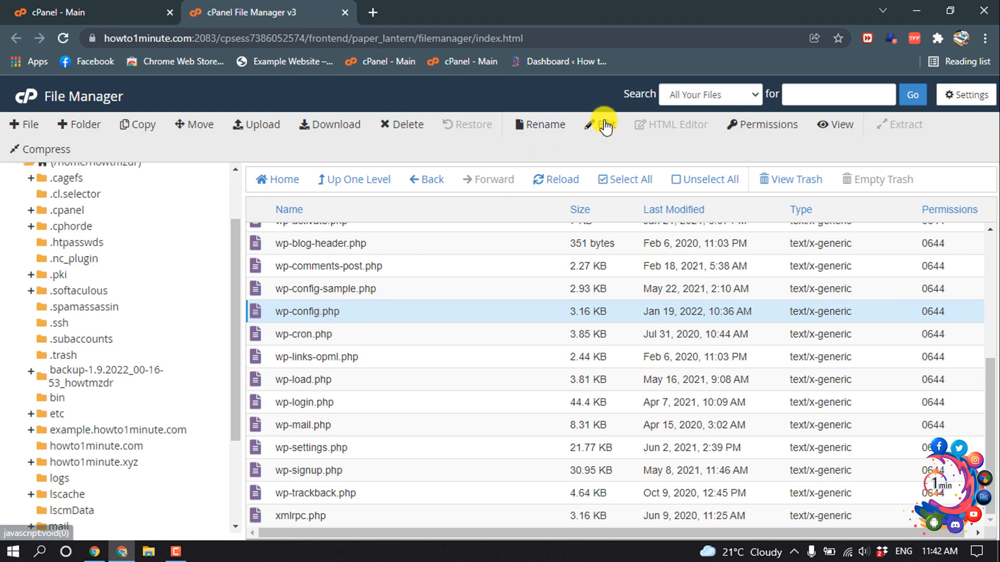
left_click(600, 123)
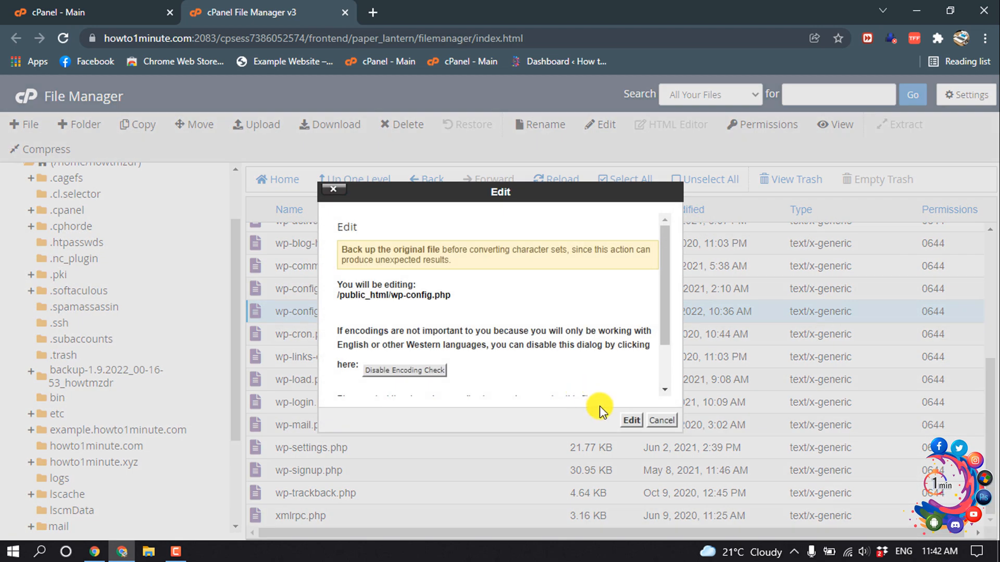
left_click(630, 420)
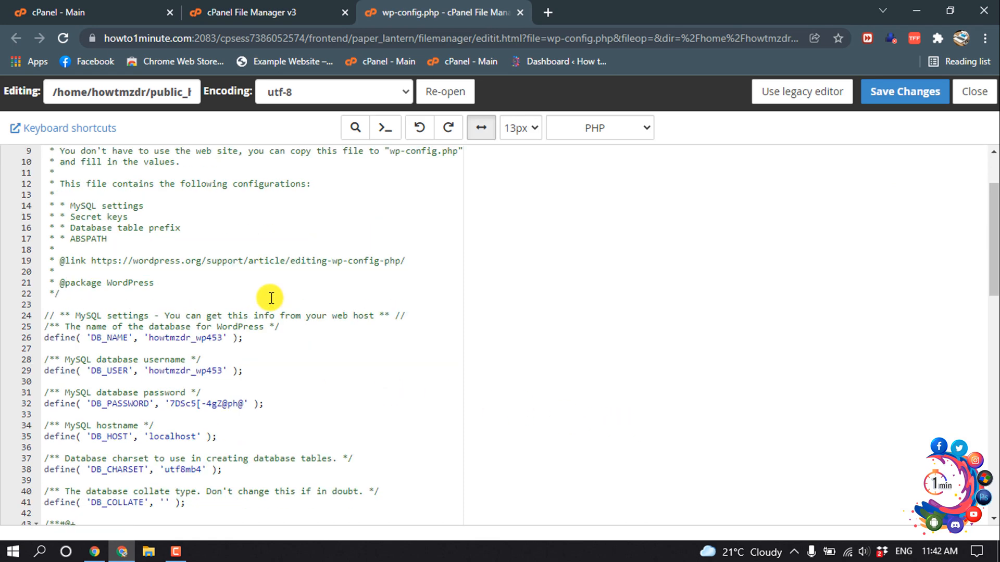
scroll("down", 3)
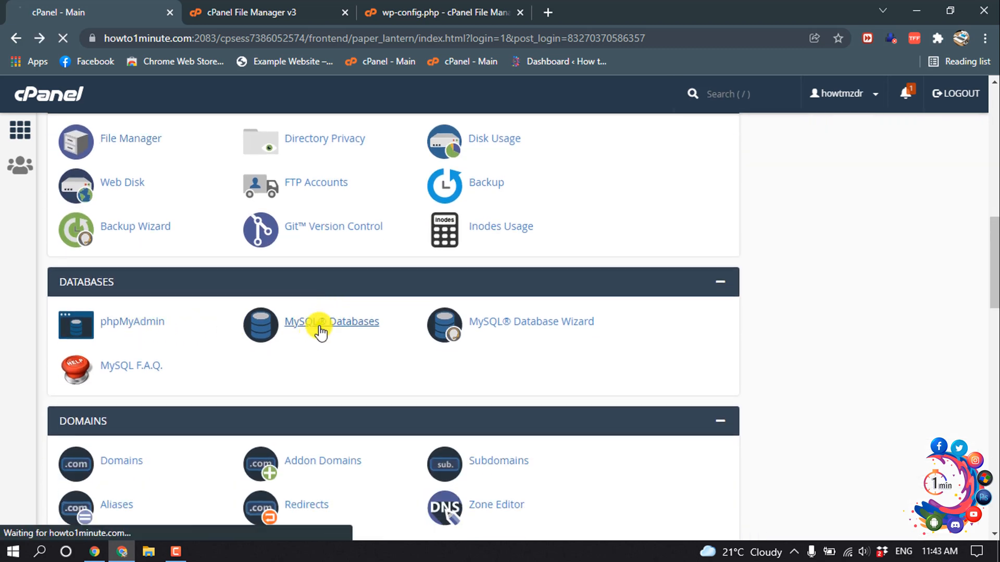
Step: Go to the MySQL Databases page and find howtmzdr_wp453 in the database list
left_click(332, 321)
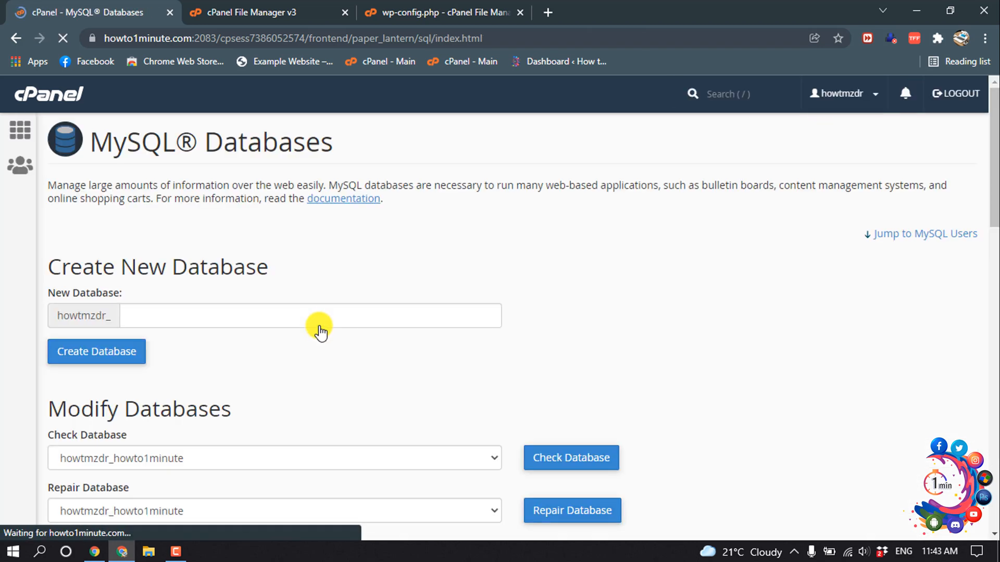
scroll("down", 3)
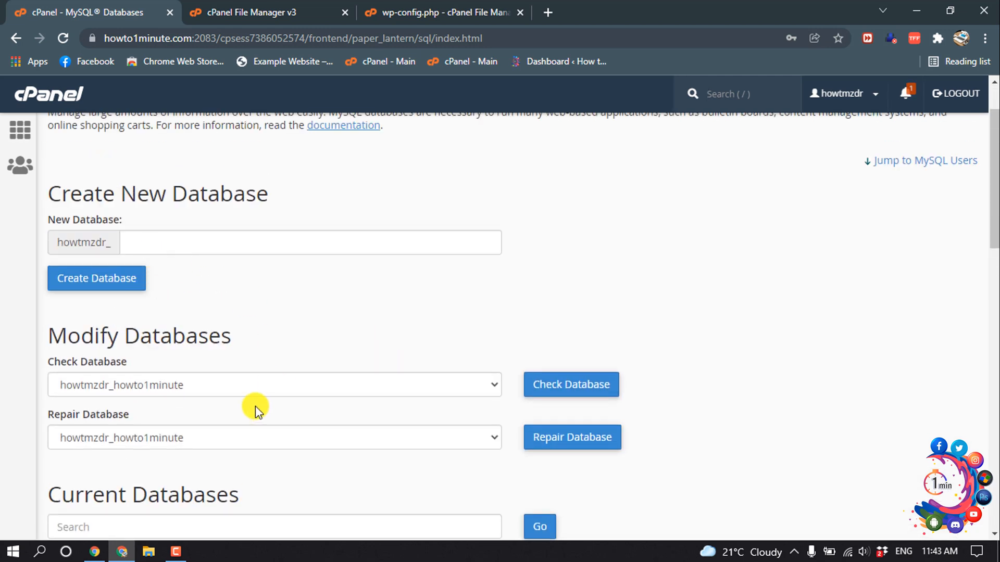
scroll("down", 3)
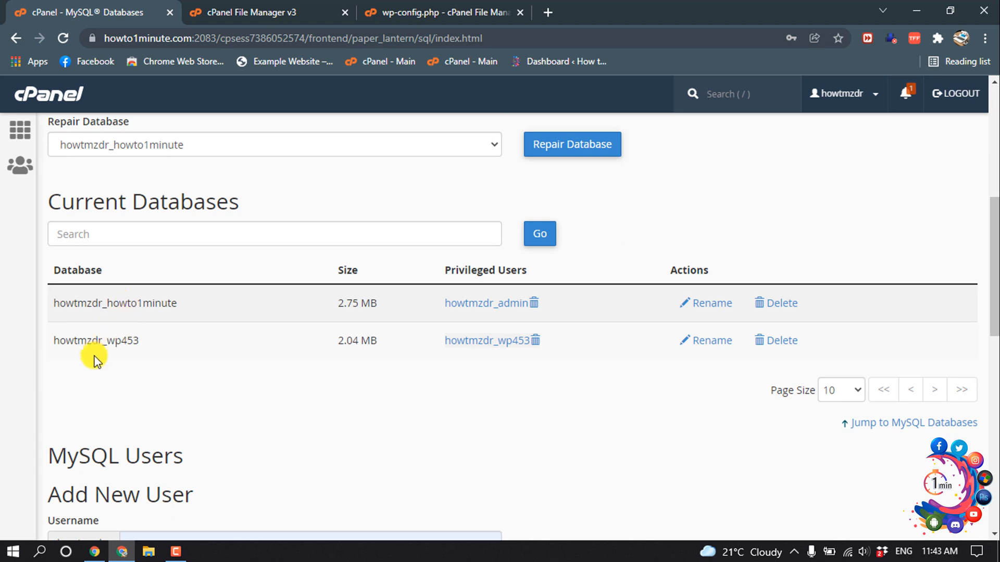
mouse_move(132, 331)
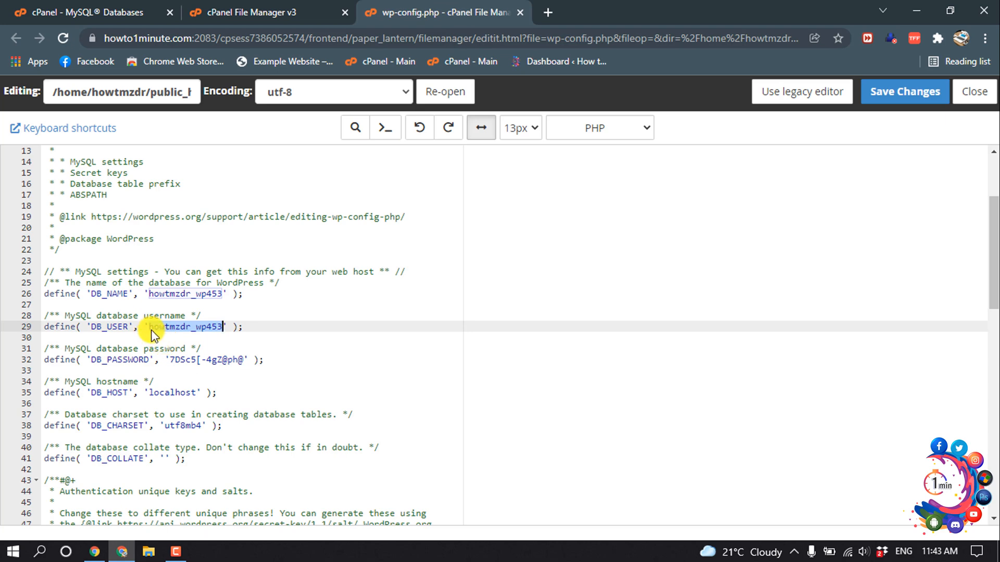
mouse_move(197, 334)
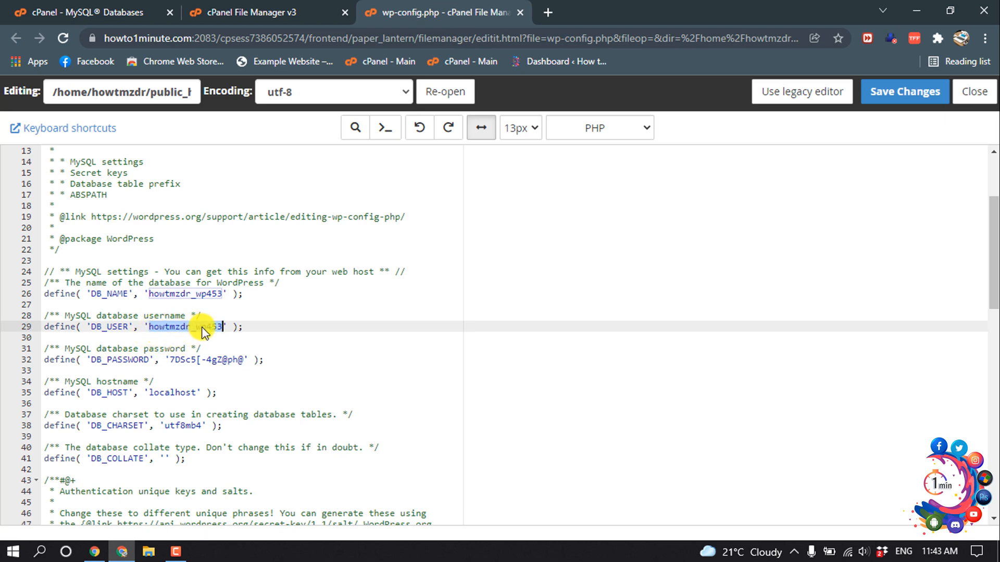
left_click(83, 13)
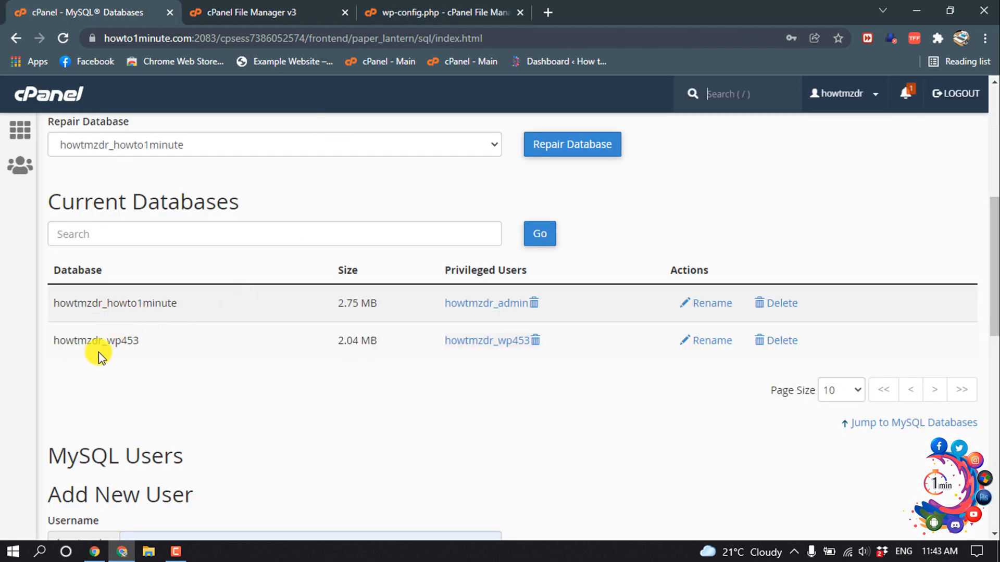
Step: Delete the howtmzdr_wp453 database permanently and return to the database list
left_click(781, 340)
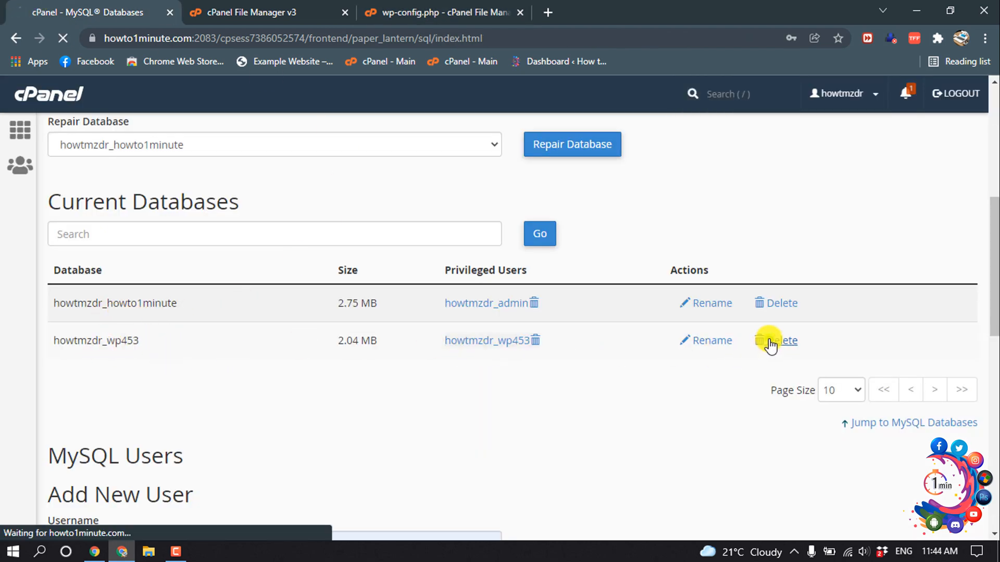
left_click(780, 339)
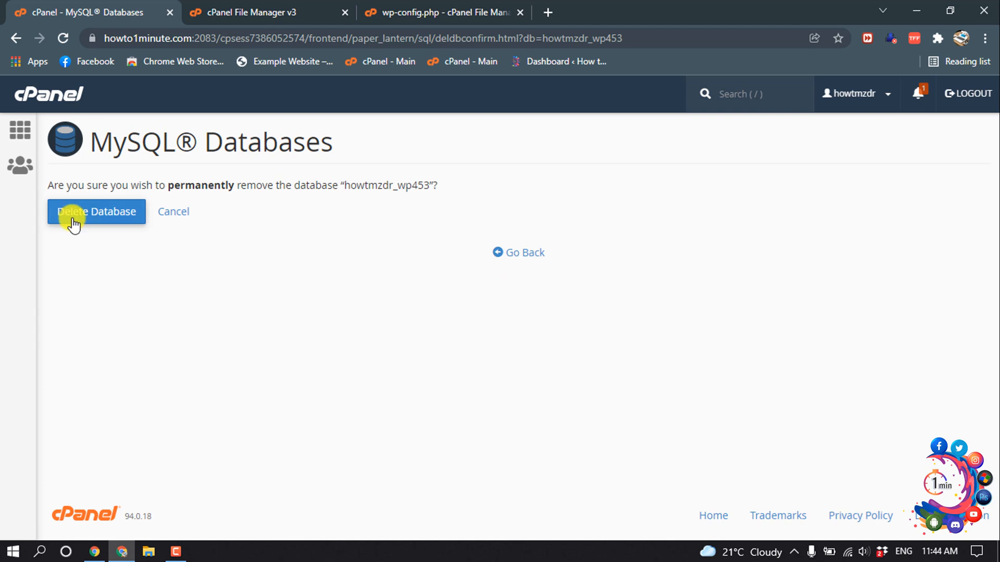
left_click(96, 211)
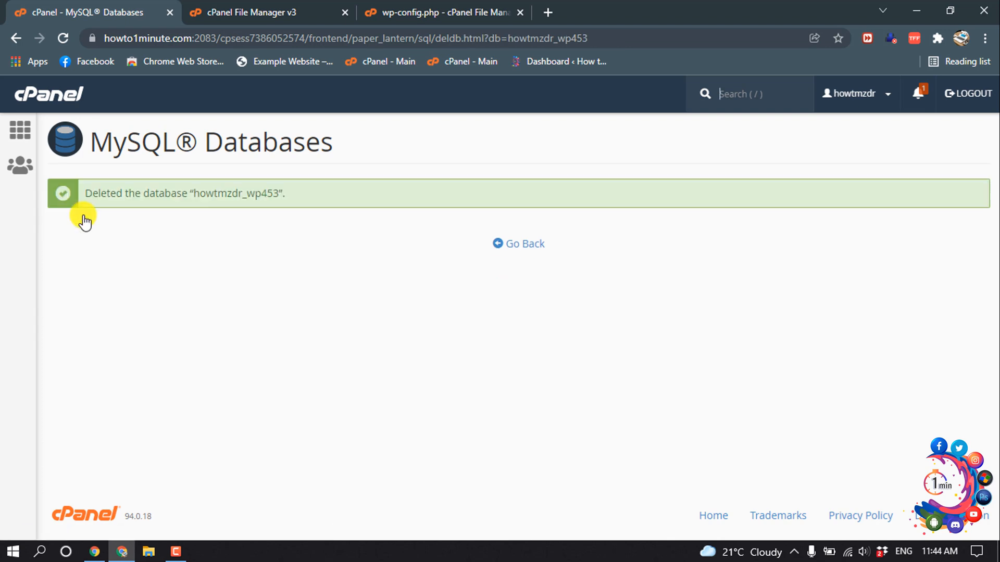
left_click(518, 243)
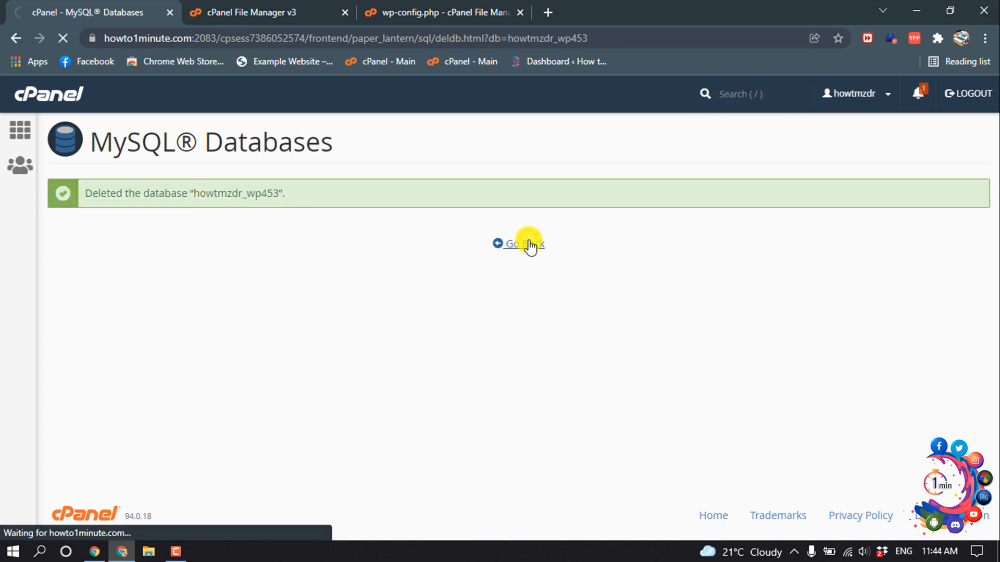
Step: Verify DB_USER in wp-config.php, then permanently delete the MySQL user howtmzdr_wp453
left_click(439, 12)
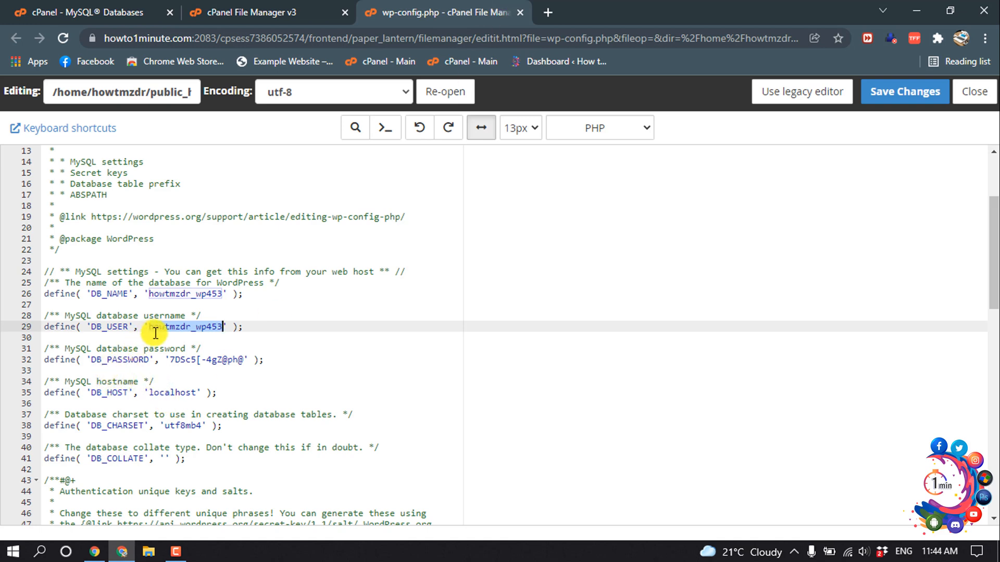
left_click(84, 13)
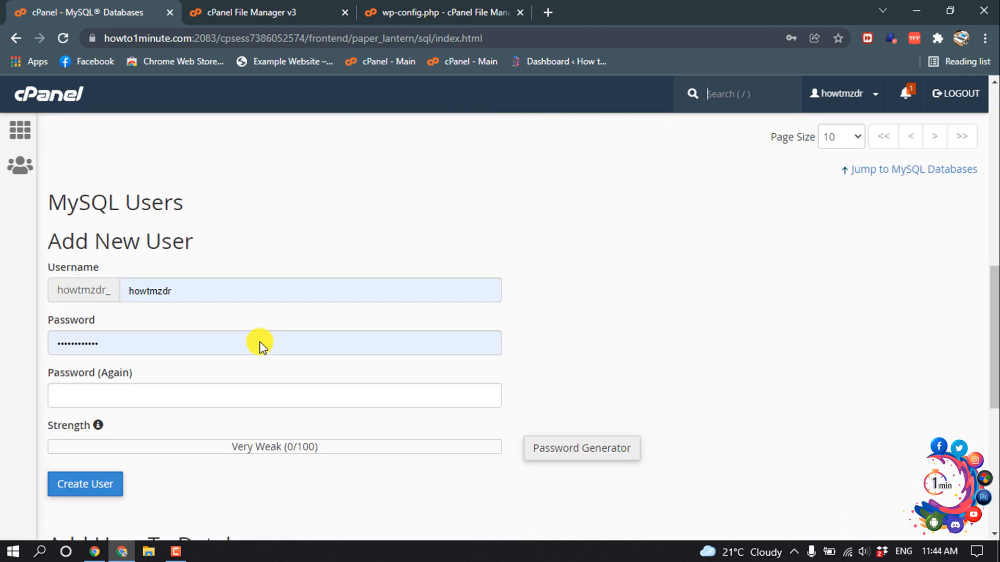
scroll("down", 3)
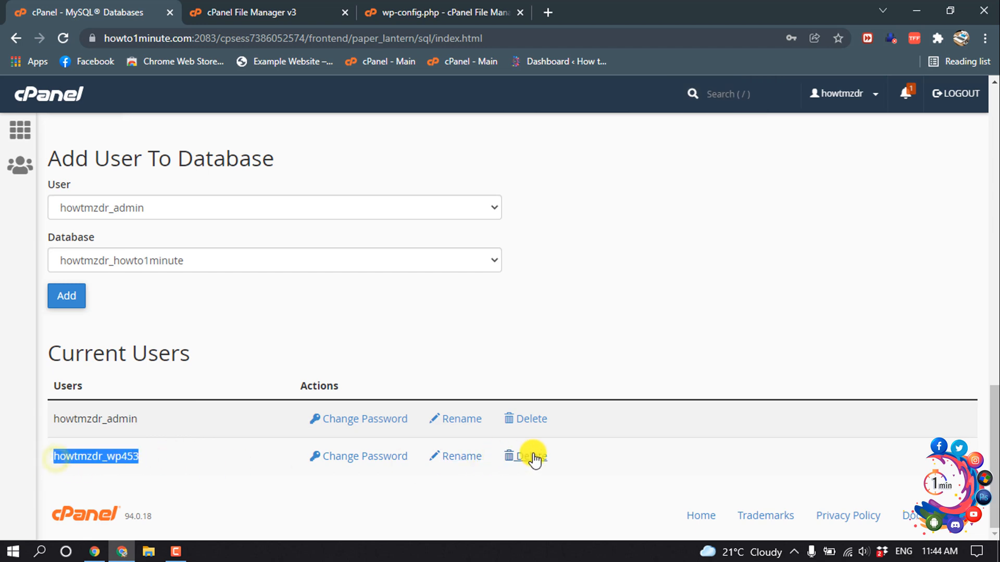
left_click(531, 456)
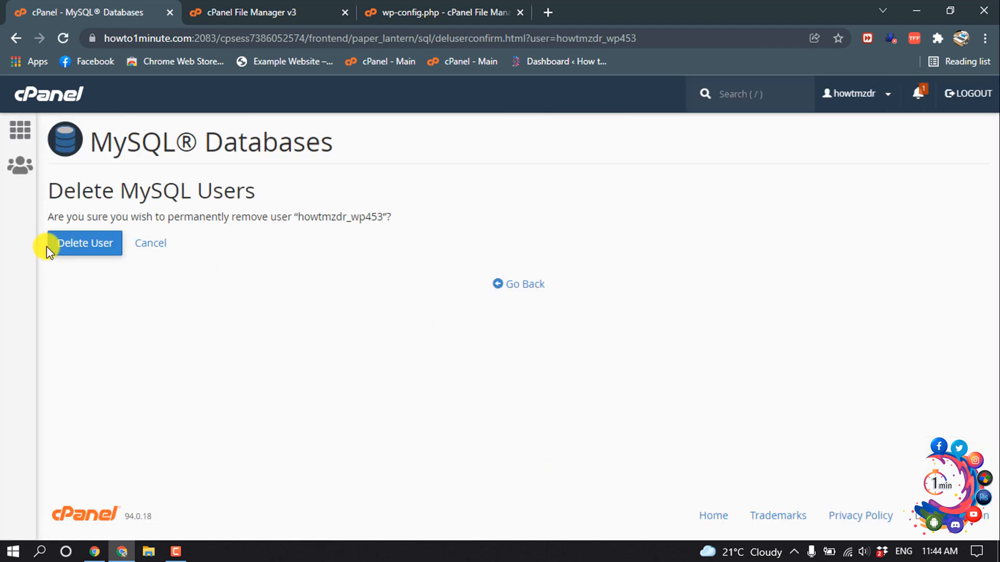
left_click(84, 243)
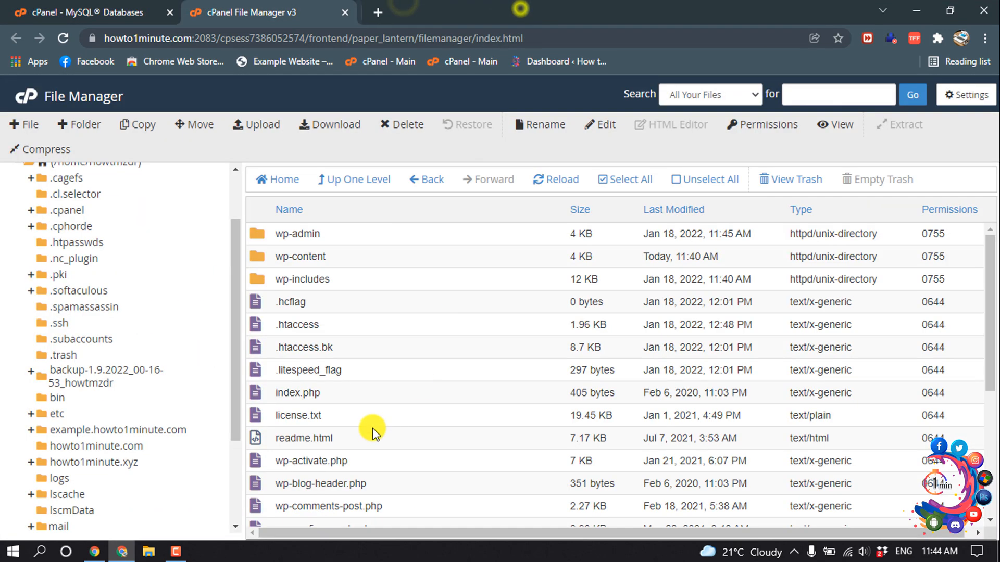
mouse_move(366, 259)
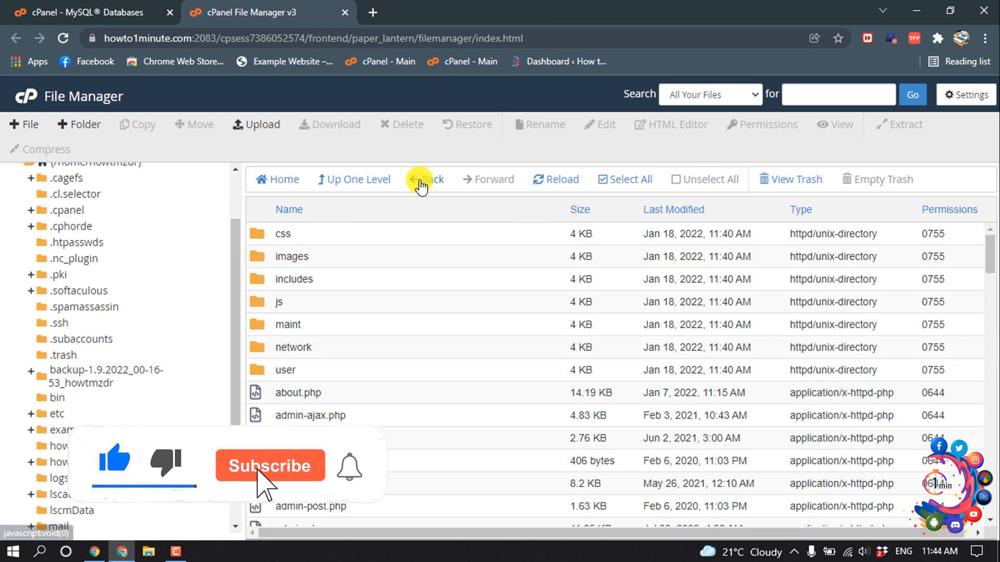
Step: Select all files in public_html and delete them permanently, skipping the trash
left_click(425, 179)
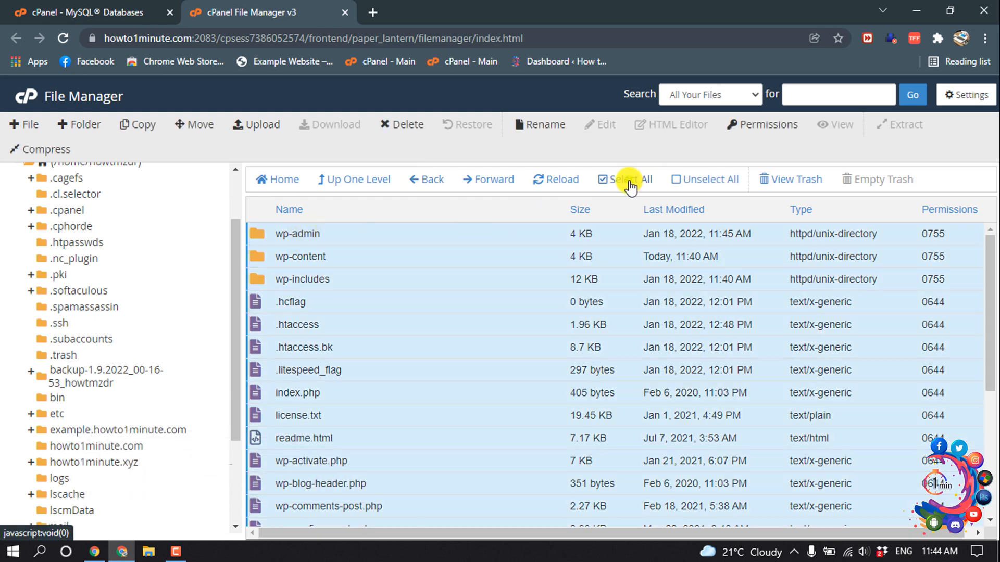
left_click(407, 124)
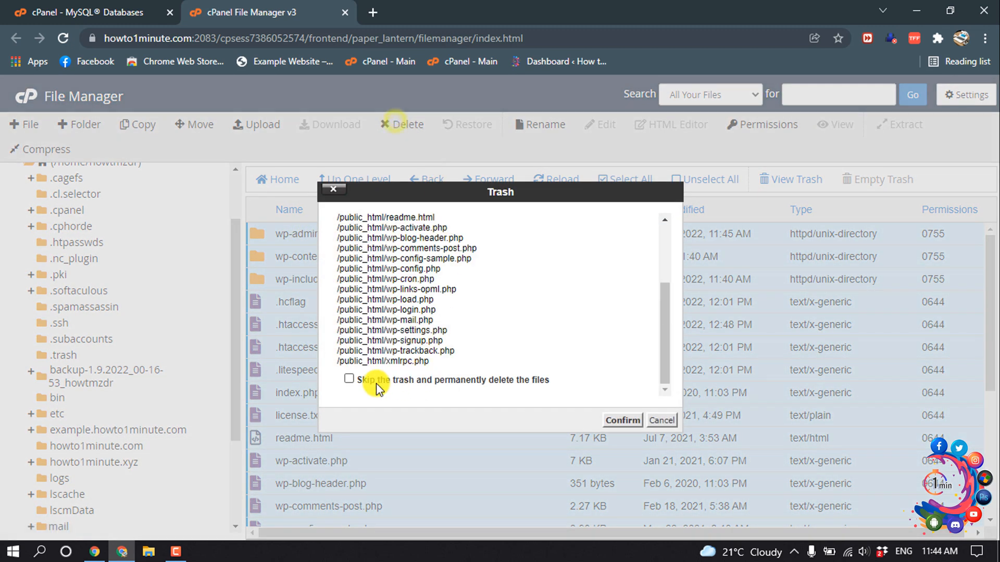
left_click(350, 379)
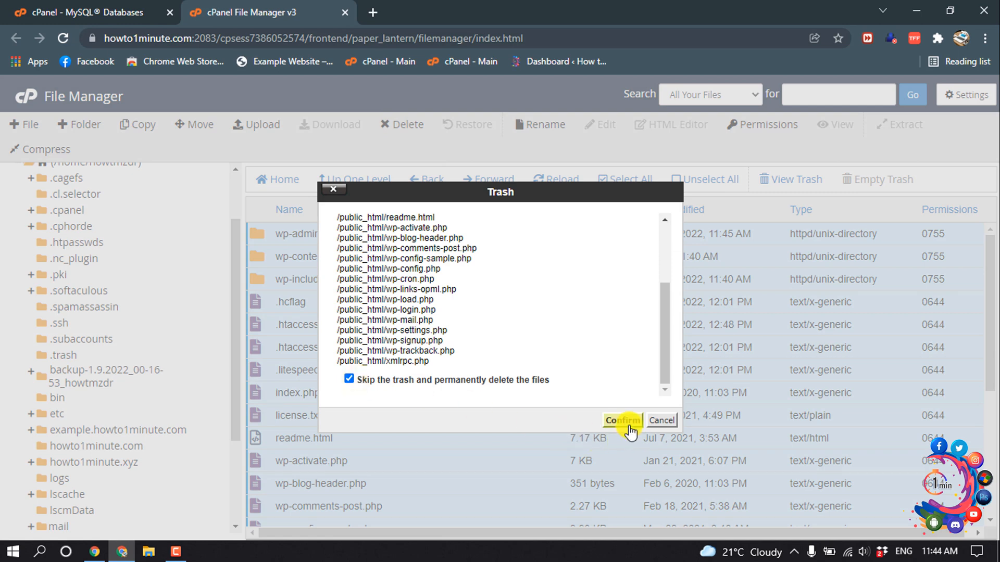
left_click(622, 421)
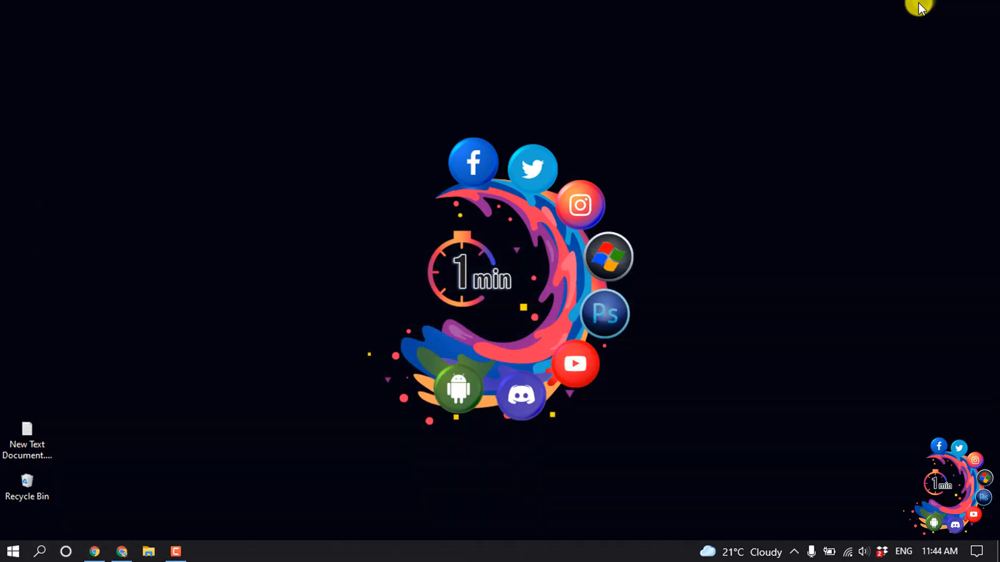
mouse_move(902, 22)
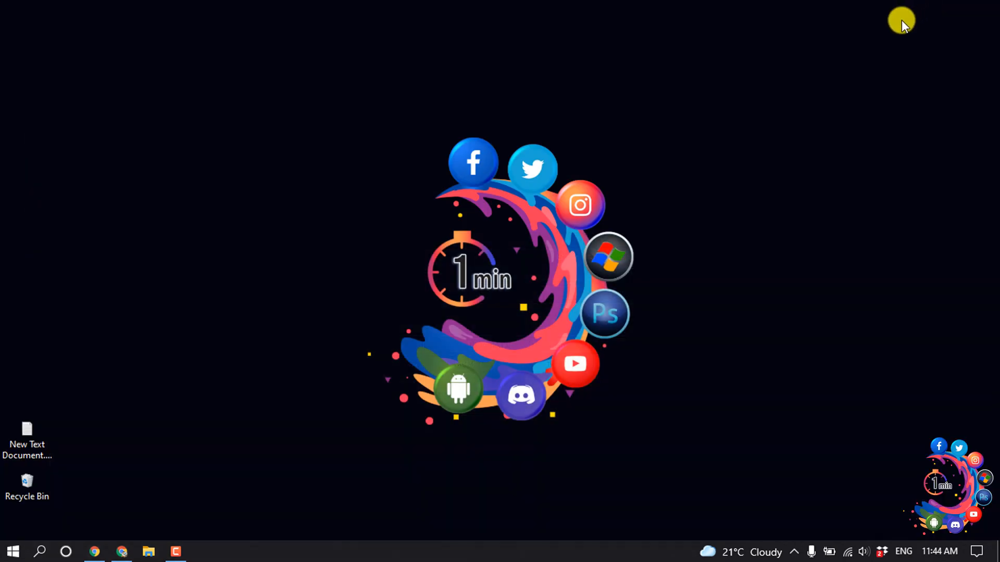